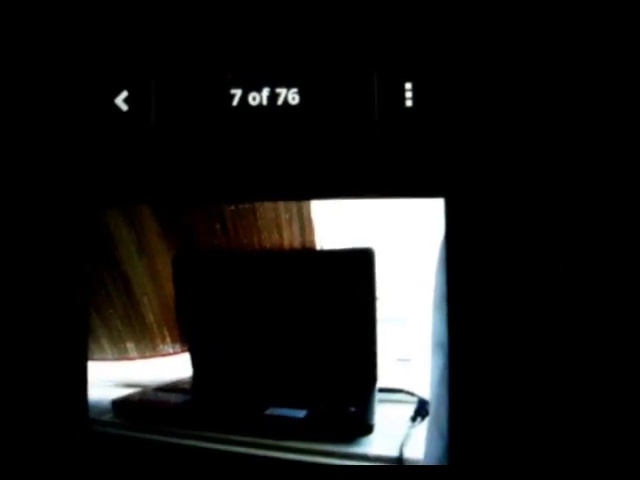
Leave full-screen image 7 of 76 and go back to the Main Folder thumbnail grid
click(123, 99)
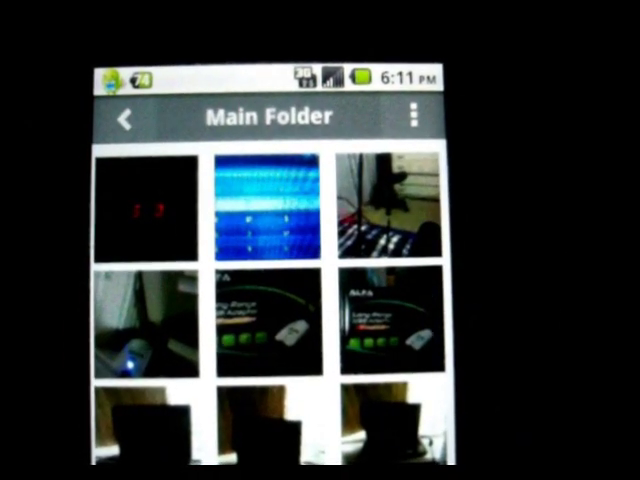